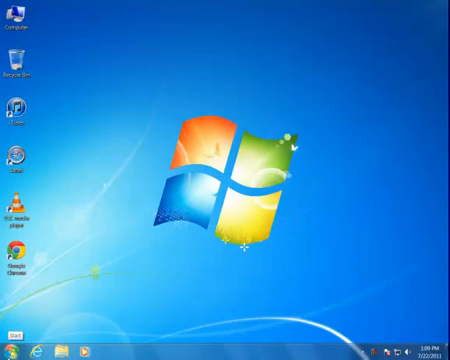
Open the MY DITTO drive from the Computer window to list its files
{"action": "left_click", "coordinate": [10, 344]}
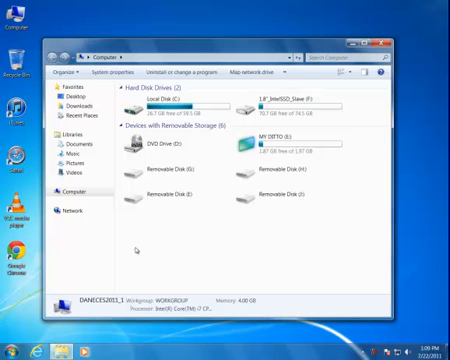
{"action": "left_click", "coordinate": [288, 144]}
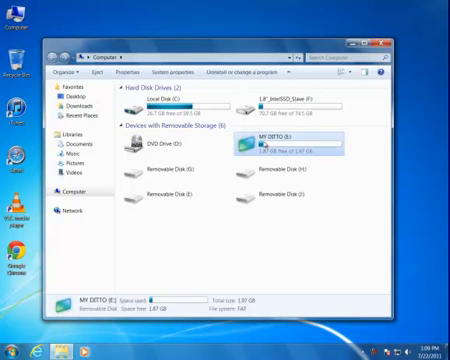
{"action": "double_click", "coordinate": [290, 148]}
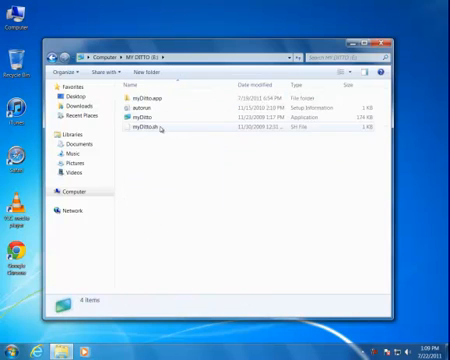
Launch MyDitto and log in with the Admin password to show DISK1 and DISK2
{"action": "double_click", "coordinate": [148, 116]}
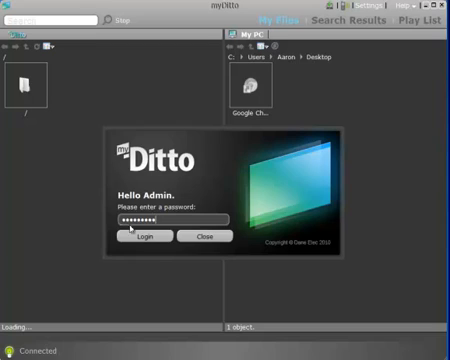
{"action": "left_click", "coordinate": [140, 236]}
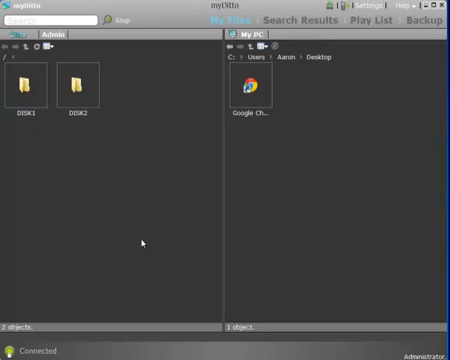
{"action": "mouse_move", "coordinate": [80, 164]}
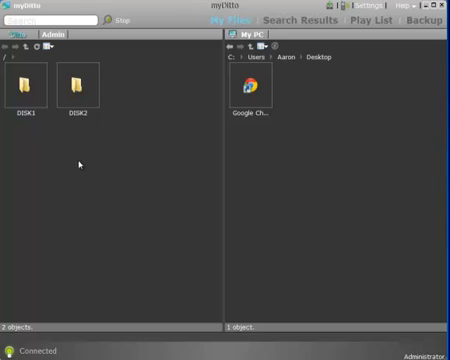
Browse DISK1, returning to its folder list and into the Admin folder
{"action": "double_click", "coordinate": [24, 80]}
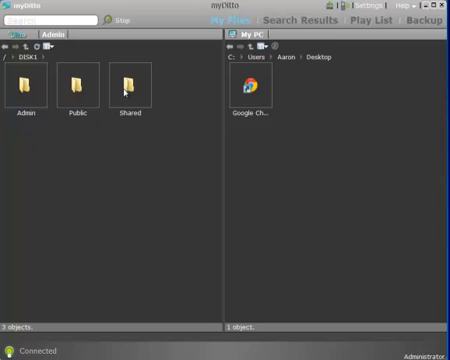
{"action": "mouse_move", "coordinate": [122, 88]}
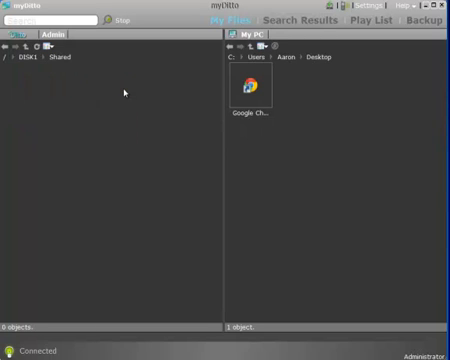
{"action": "left_click", "coordinate": [14, 56]}
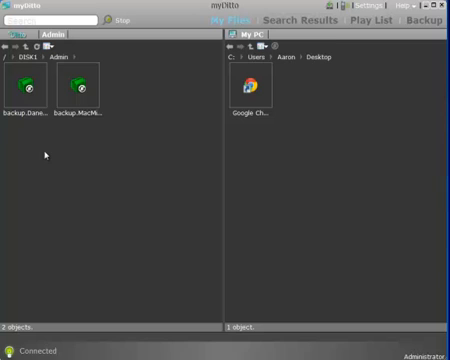
Create a new folder named Shared_Photos in the Admin folder
{"action": "right_click", "coordinate": [48, 156]}
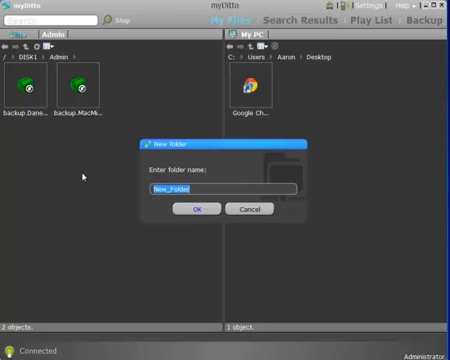
{"action": "type", "text": "Shared_Photos"}
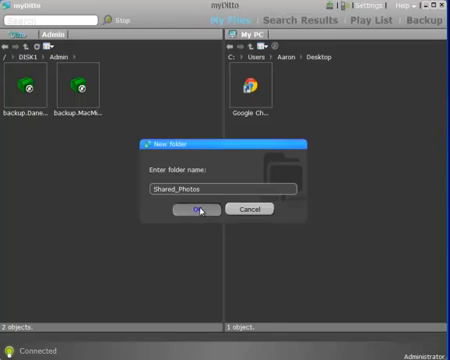
{"action": "left_click", "coordinate": [196, 210]}
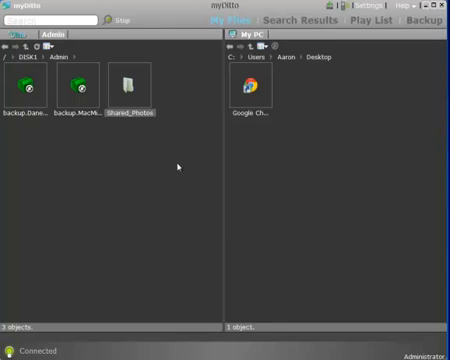
{"action": "mouse_move", "coordinate": [132, 82]}
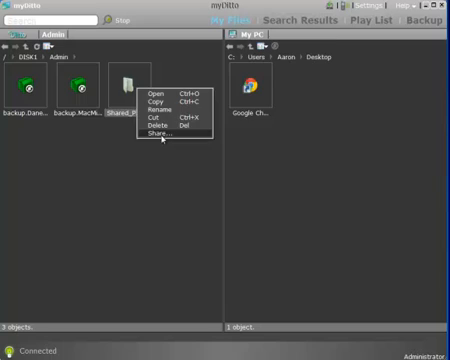
Share Shared_Photos with the other user set to Read-only permission
{"action": "left_click", "coordinate": [156, 130]}
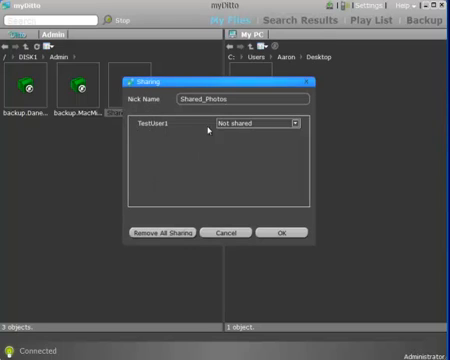
{"action": "left_click", "coordinate": [256, 124]}
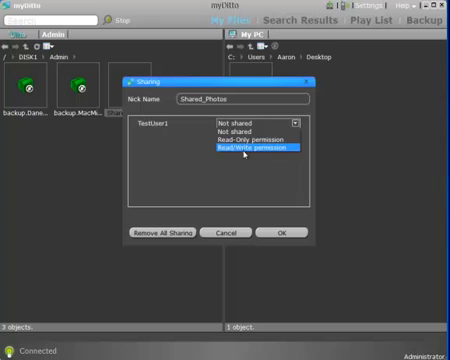
{"action": "left_click", "coordinate": [250, 140]}
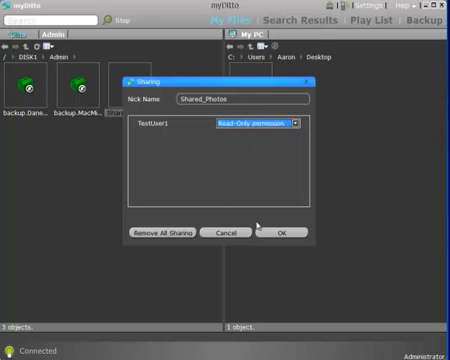
{"action": "left_click", "coordinate": [280, 232]}
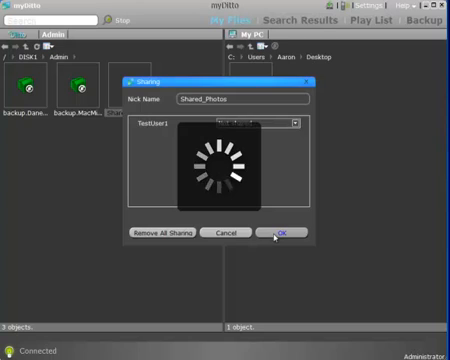
{"action": "left_click", "coordinate": [284, 232]}
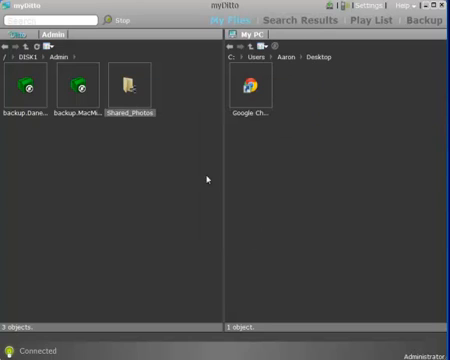
{"action": "mouse_move", "coordinate": [128, 84]}
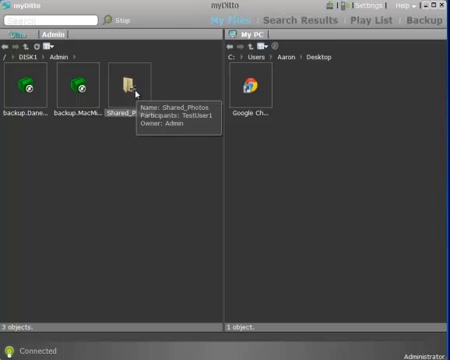
{"action": "mouse_move", "coordinate": [96, 80]}
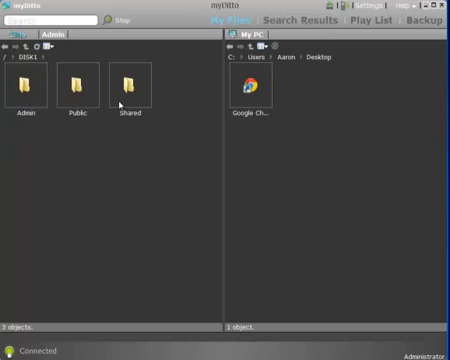
Open DISK1's Shared folder to confirm Shared_Photos is listed there
{"action": "double_click", "coordinate": [120, 80]}
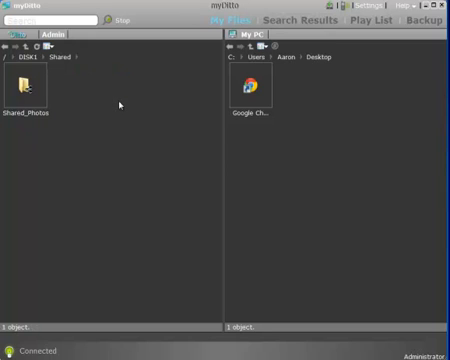